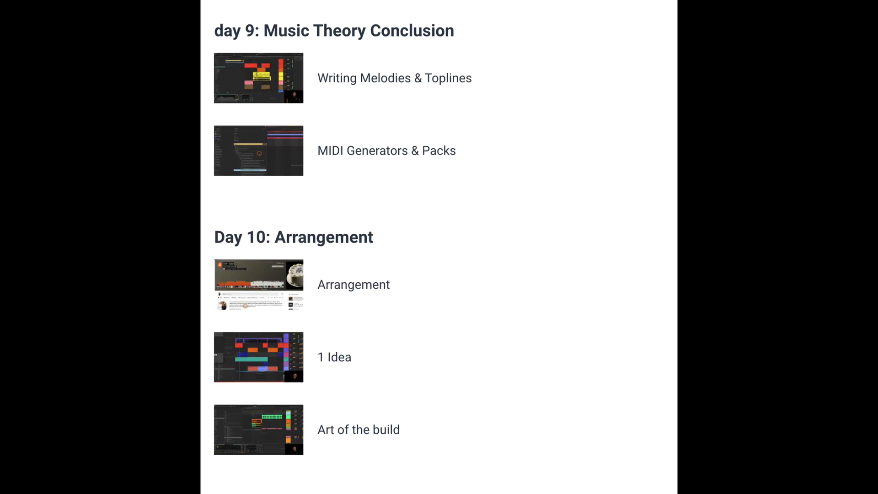
Scroll the promo slides past Day 10 Arrangement to the 77-module, 17-hour course overview
{"action": "scroll", "scroll_direction": "down", "scroll_amount": 3}
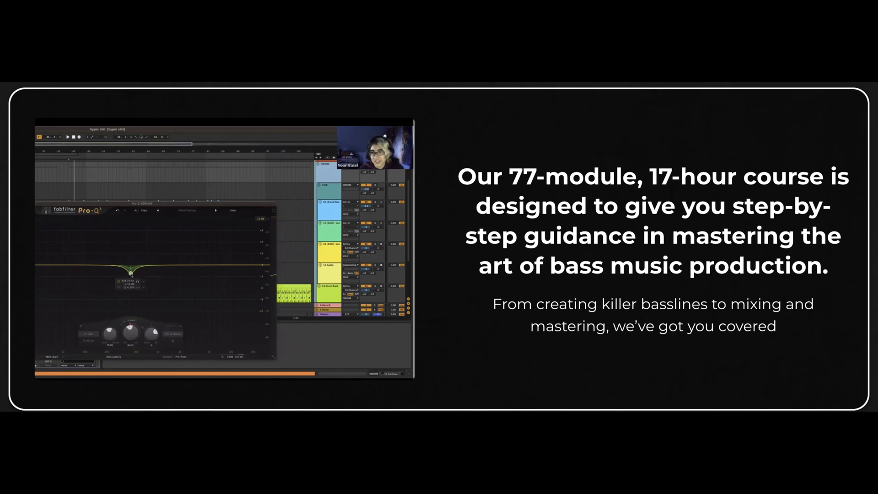
{"action": "scroll", "scroll_direction": "down", "scroll_amount": 3}
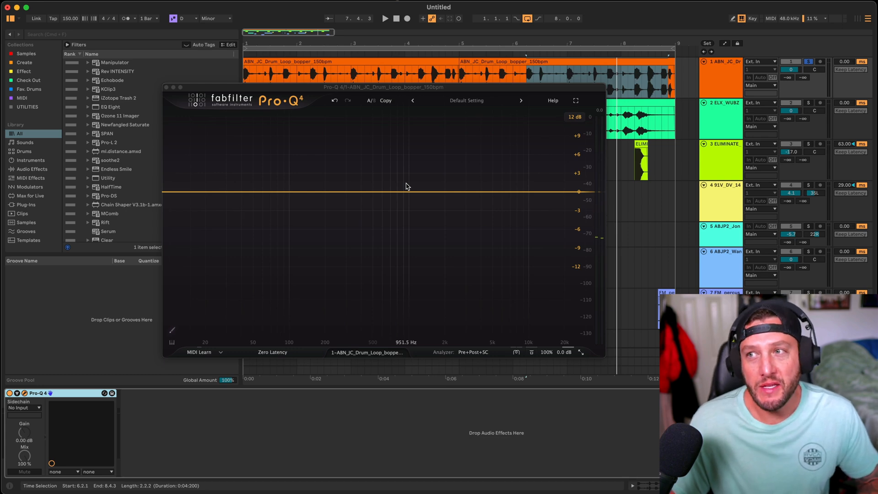
{"action": "left_click", "coordinate": [575, 101]}
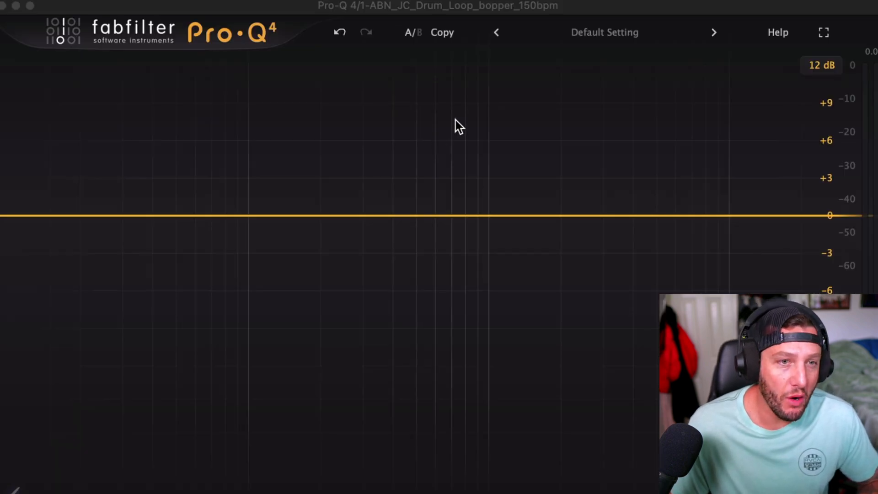
{"action": "left_click", "coordinate": [453, 89]}
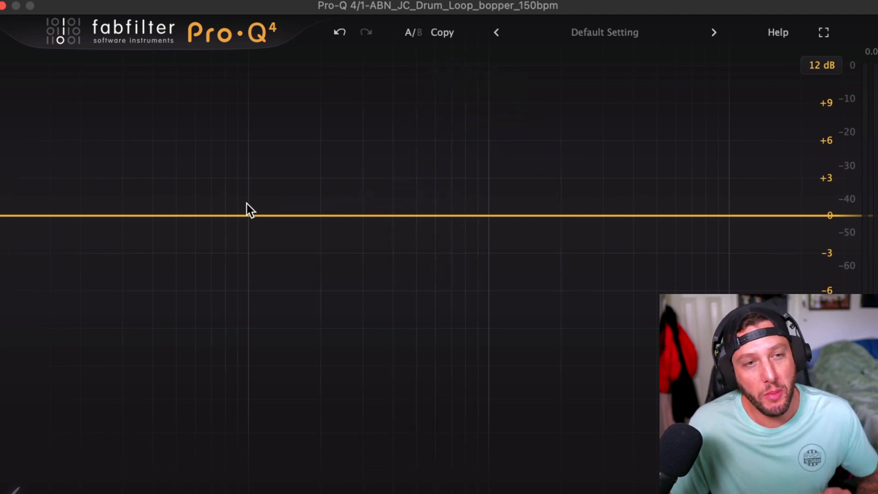
{"action": "mouse_move", "coordinate": [358, 186]}
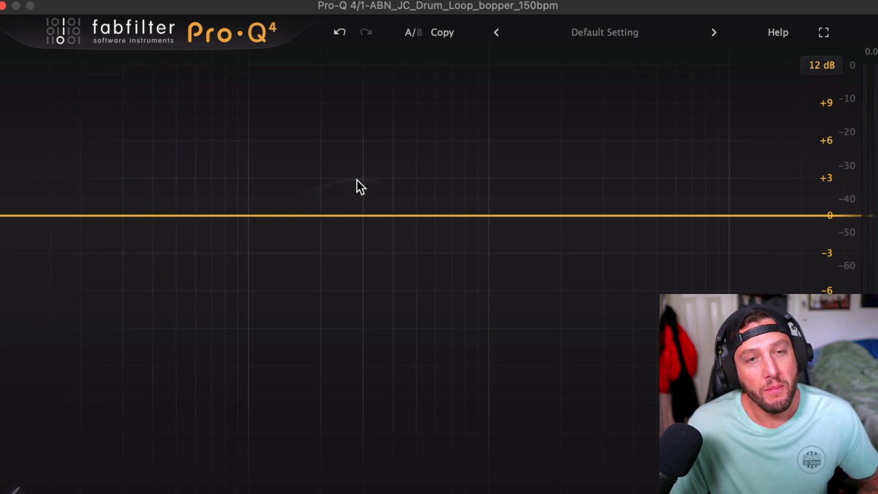
{"action": "double_click", "coordinate": [453, 92]}
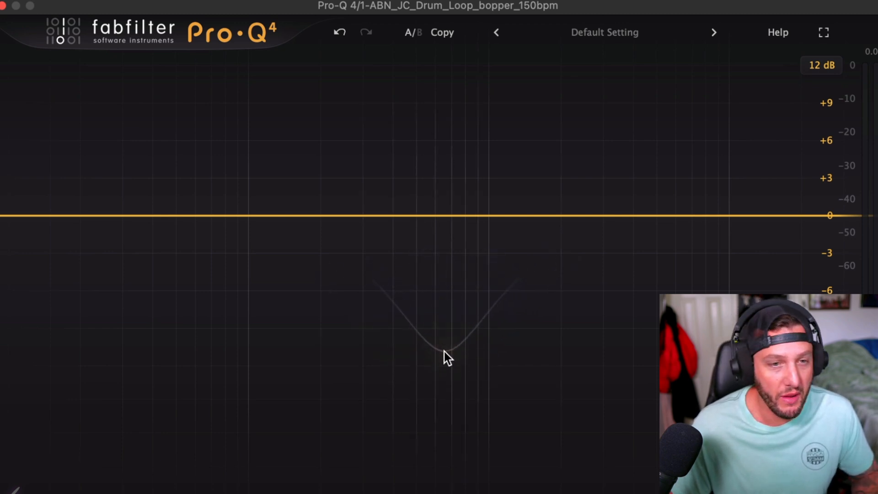
{"action": "left_click", "coordinate": [444, 353]}
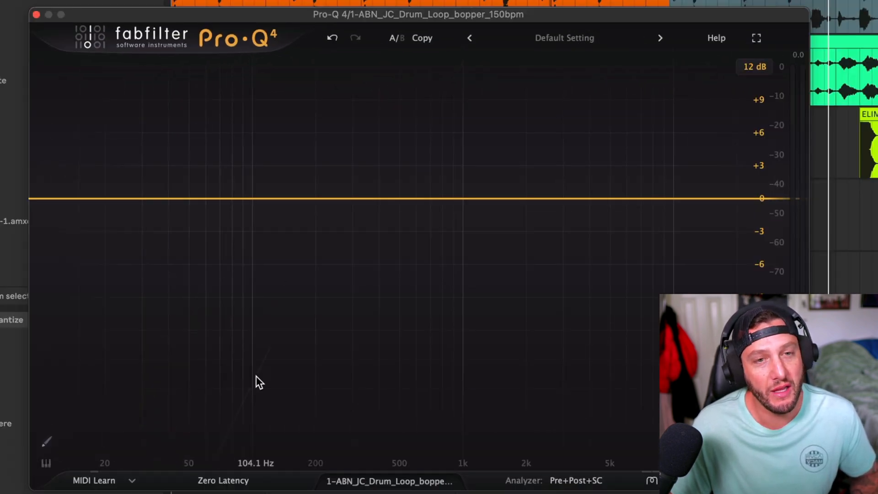
{"action": "mouse_move", "coordinate": [73, 423]}
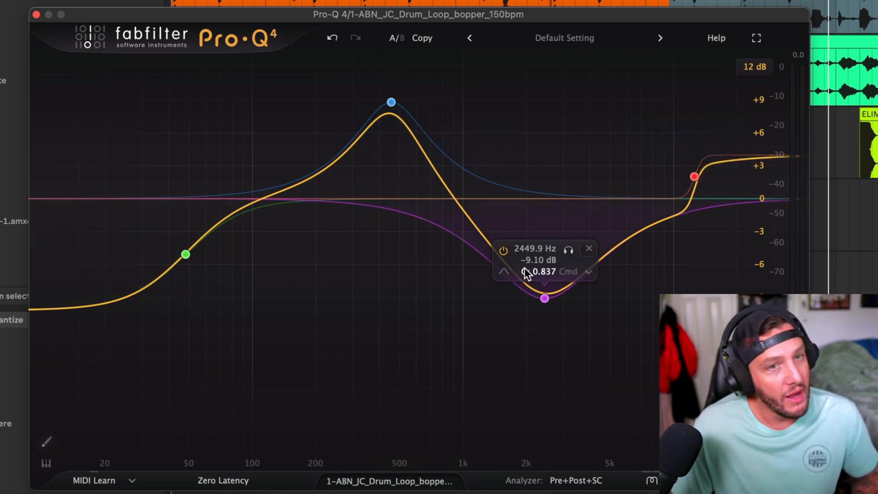
{"action": "mouse_move", "coordinate": [570, 250]}
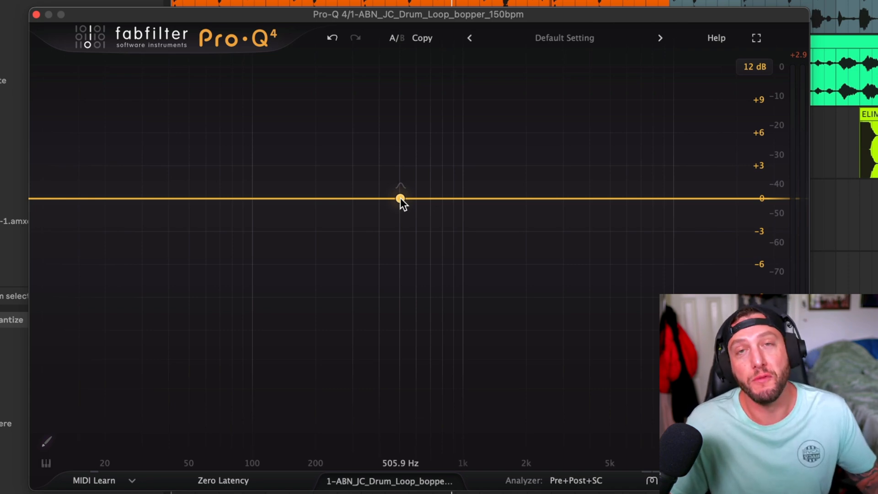
{"action": "mouse_move", "coordinate": [435, 227]}
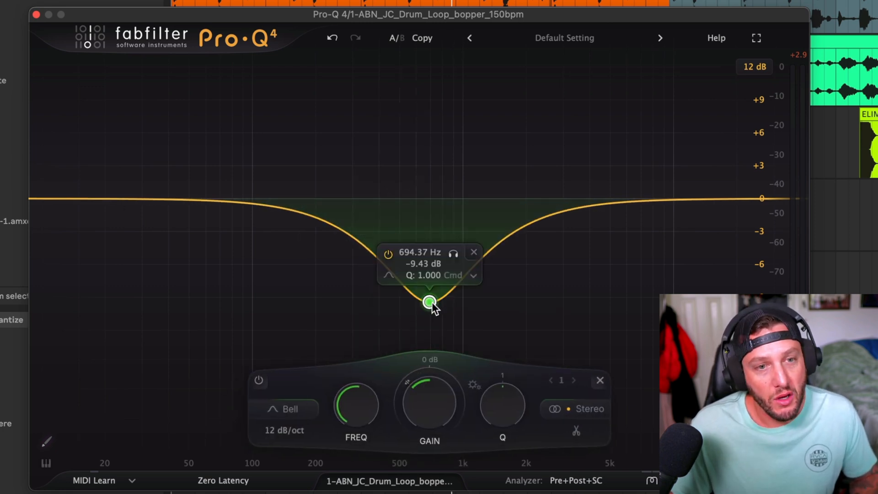
Make the bell cut near 680 Hz dynamic via the band's context menu
{"action": "right_click", "coordinate": [430, 303]}
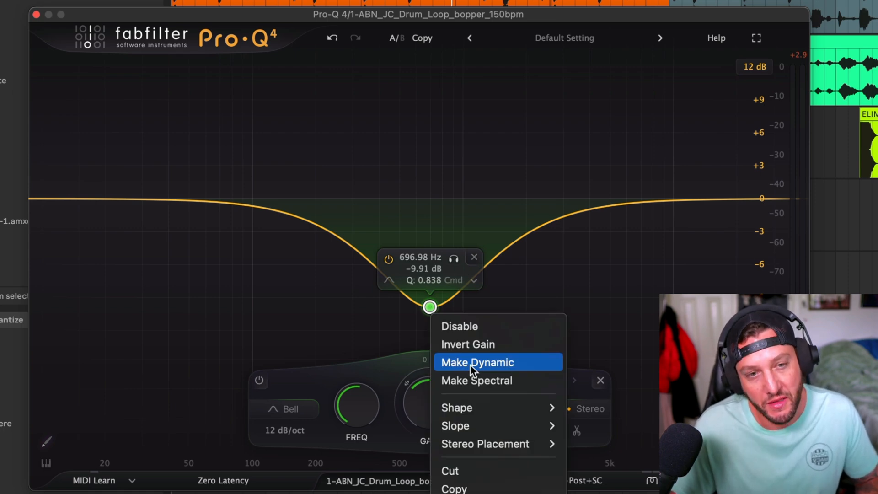
{"action": "left_click", "coordinate": [476, 363]}
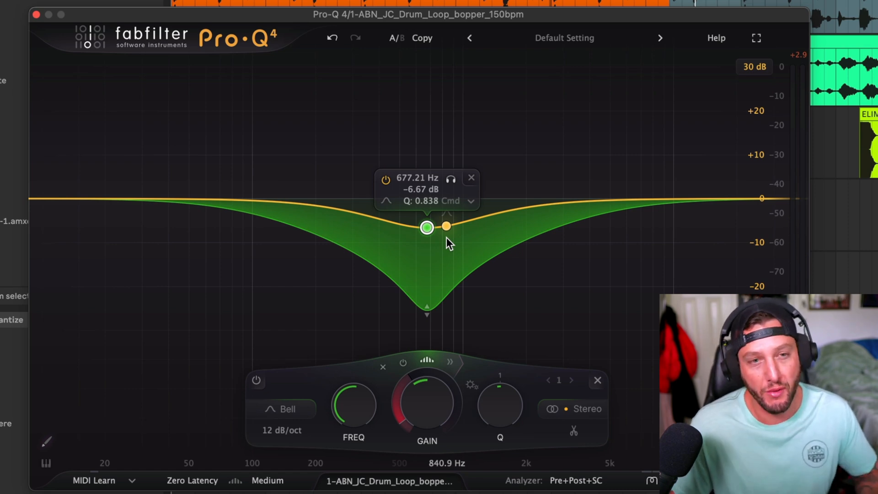
{"action": "mouse_move", "coordinate": [426, 403]}
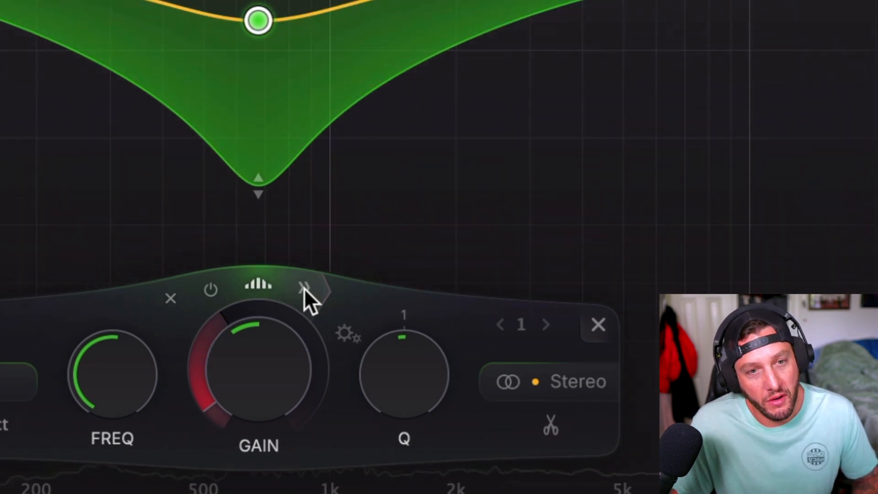
Expand the band panel to show the dynamic band's threshold, attack and release
{"action": "left_click", "coordinate": [305, 286]}
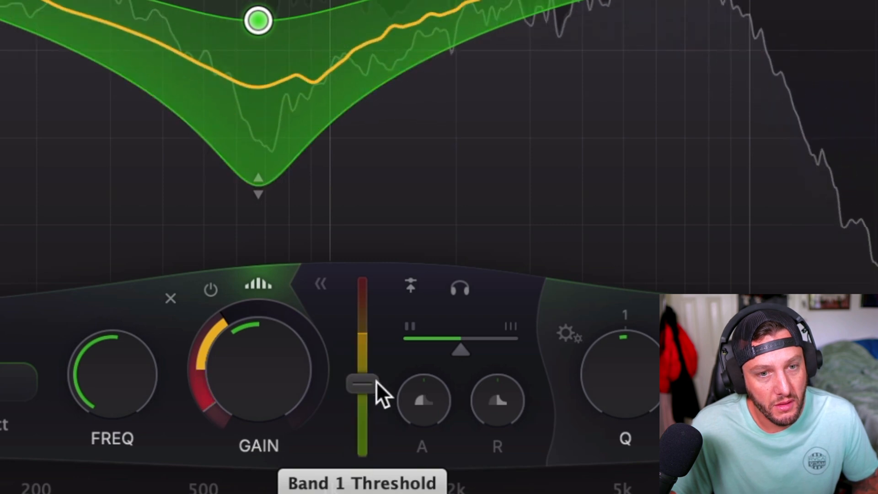
{"action": "mouse_move", "coordinate": [423, 400]}
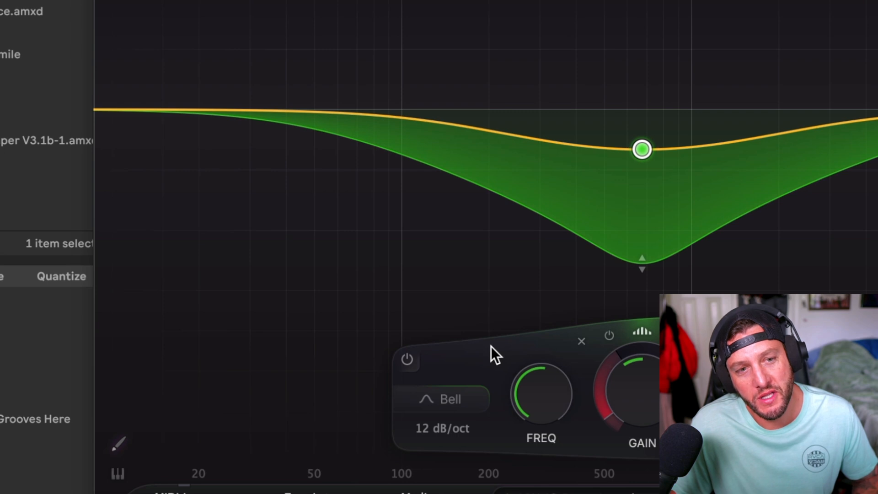
Check the slope choices, then turn the new low band near 34 Hz into a 30 dB/oct Low Cut
{"action": "left_click", "coordinate": [442, 428]}
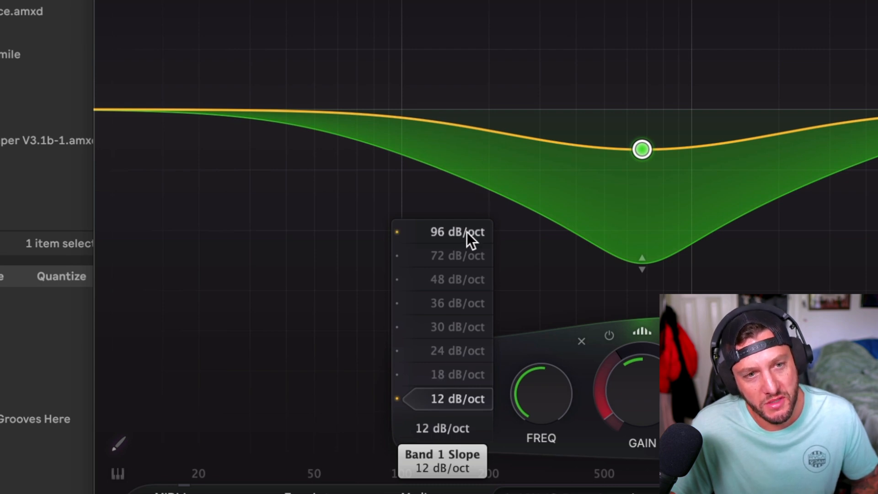
{"action": "mouse_move", "coordinate": [464, 399]}
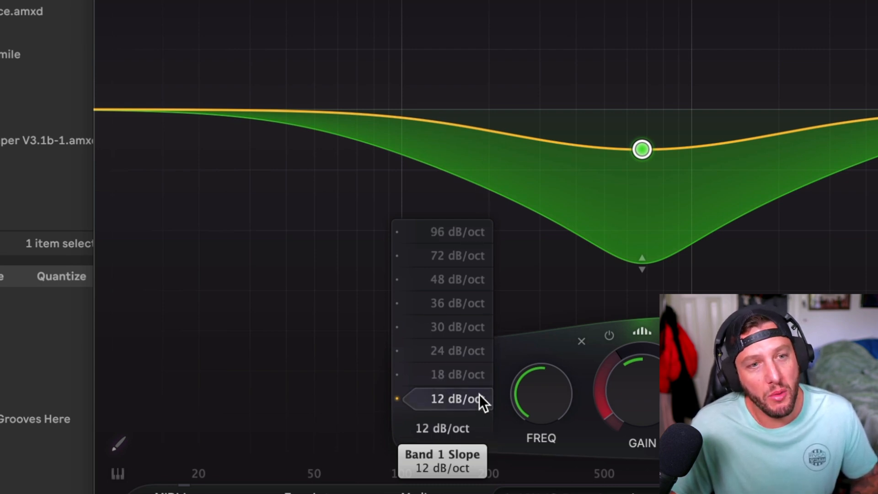
{"action": "mouse_move", "coordinate": [495, 193]}
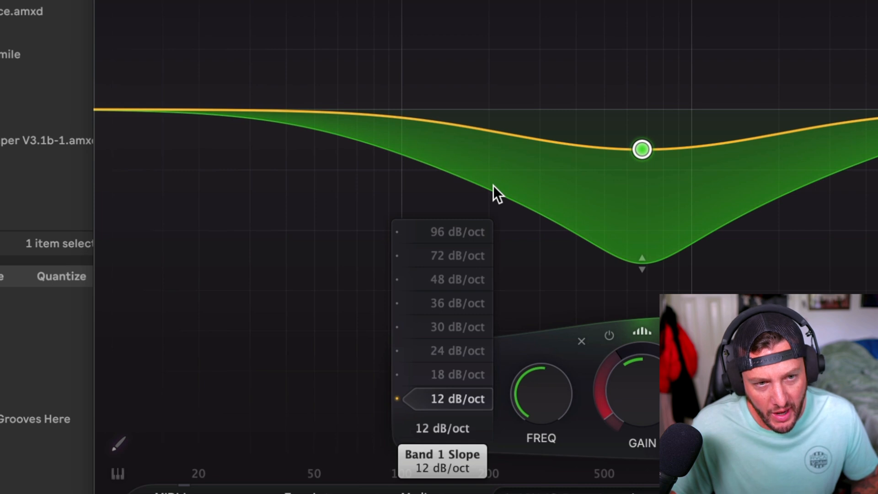
{"action": "mouse_move", "coordinate": [296, 118]}
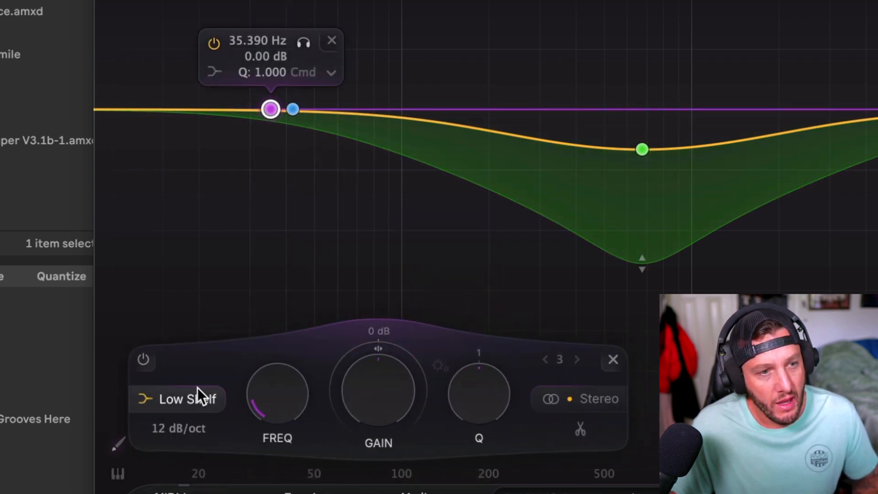
{"action": "left_click", "coordinate": [177, 398]}
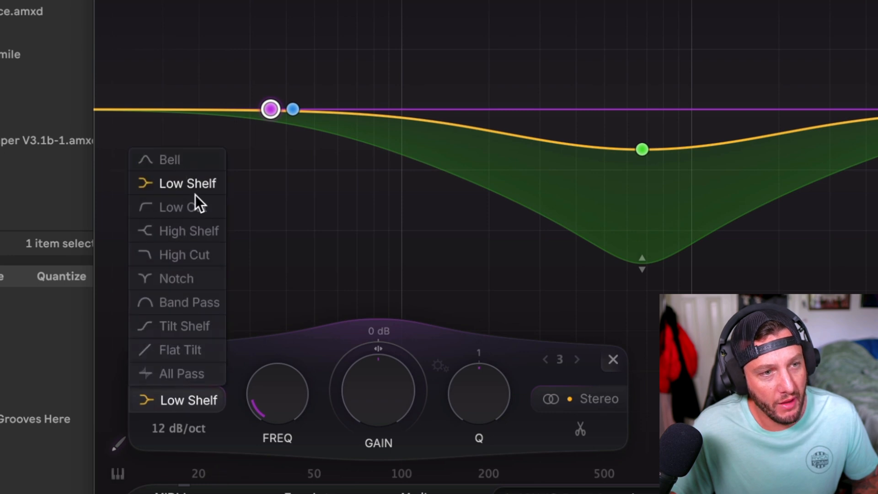
{"action": "left_click", "coordinate": [173, 206]}
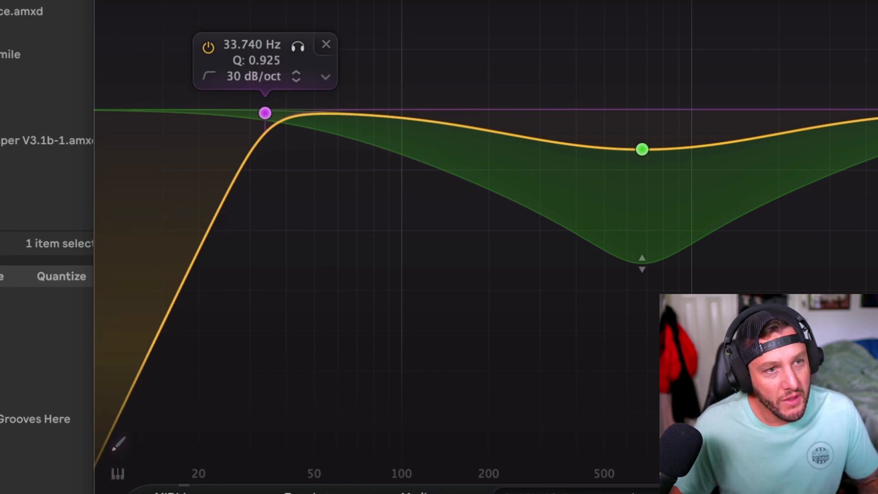
{"action": "left_click", "coordinate": [325, 43]}
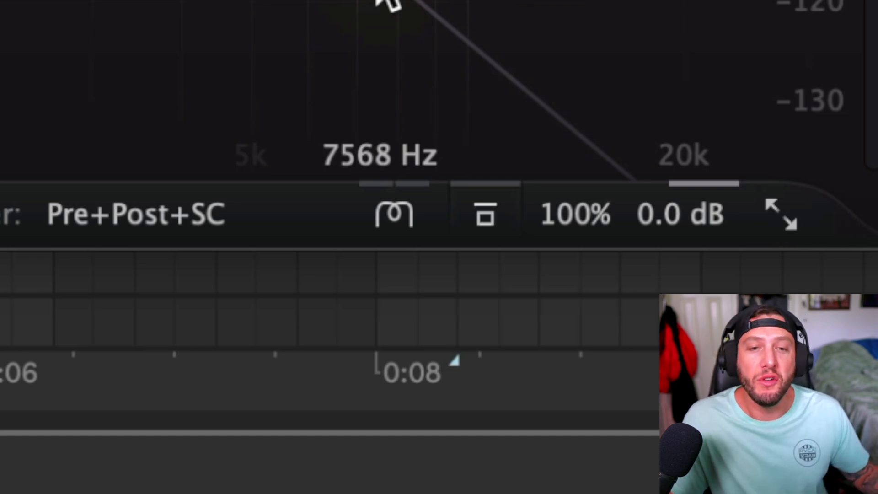
Show the Clean, Subtle and Warm character modes from the bottom bar
{"action": "left_click", "coordinate": [394, 215]}
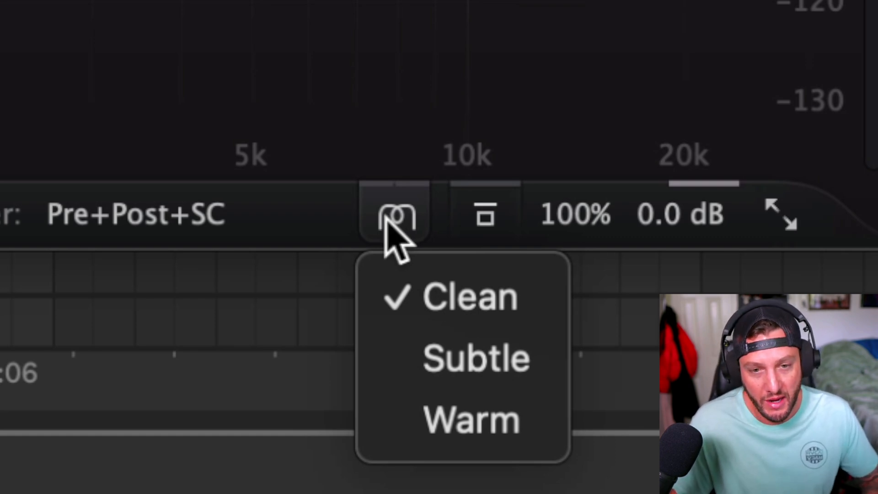
{"action": "mouse_move", "coordinate": [462, 359]}
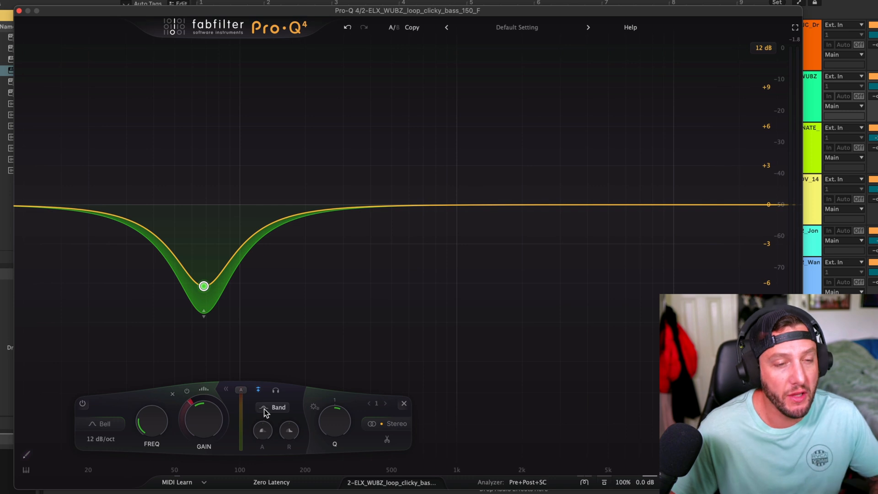
Switch the dynamic bass cut's detection from Band to a Free frequency range
{"action": "left_click", "coordinate": [278, 407]}
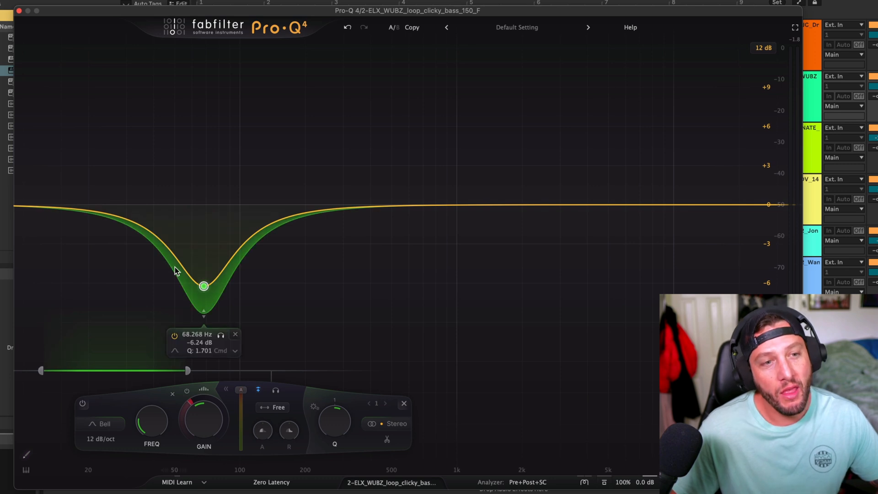
{"action": "mouse_move", "coordinate": [187, 371]}
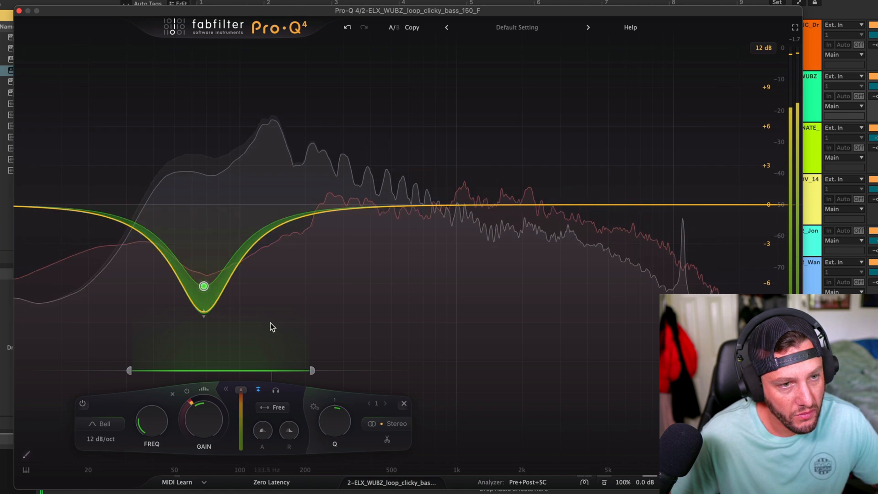
{"action": "mouse_move", "coordinate": [240, 420]}
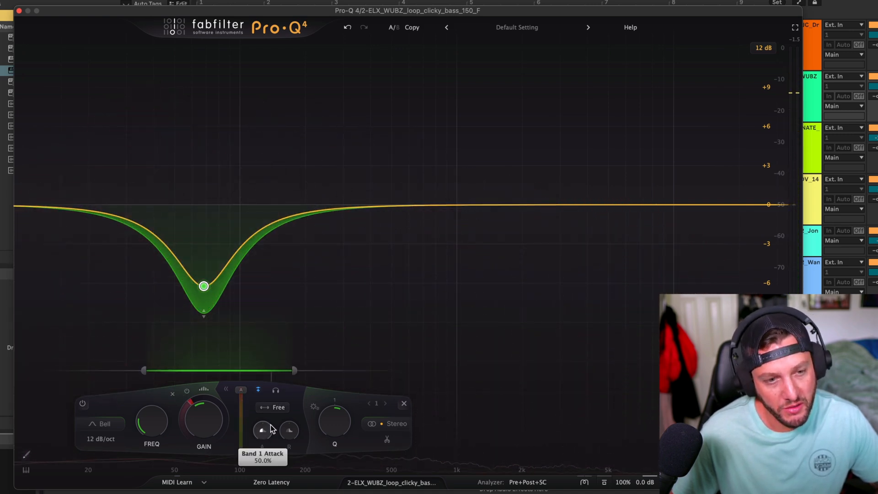
{"action": "mouse_move", "coordinate": [335, 420]}
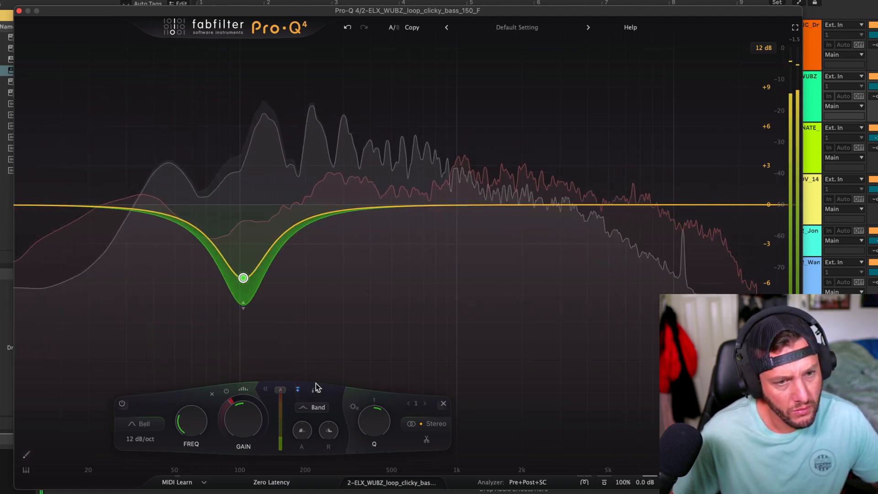
Set the dynamic bass cut near 100 Hz back to Band detection
{"action": "left_click", "coordinate": [313, 389]}
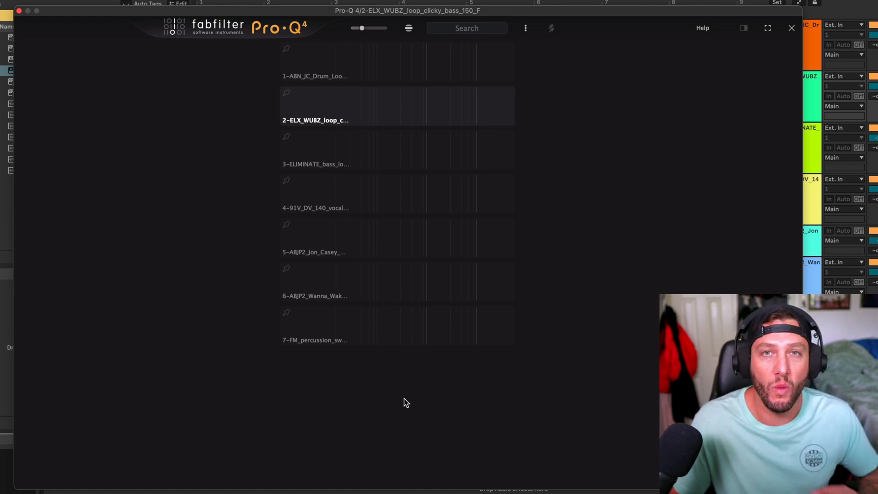
{"action": "mouse_move", "coordinate": [413, 397]}
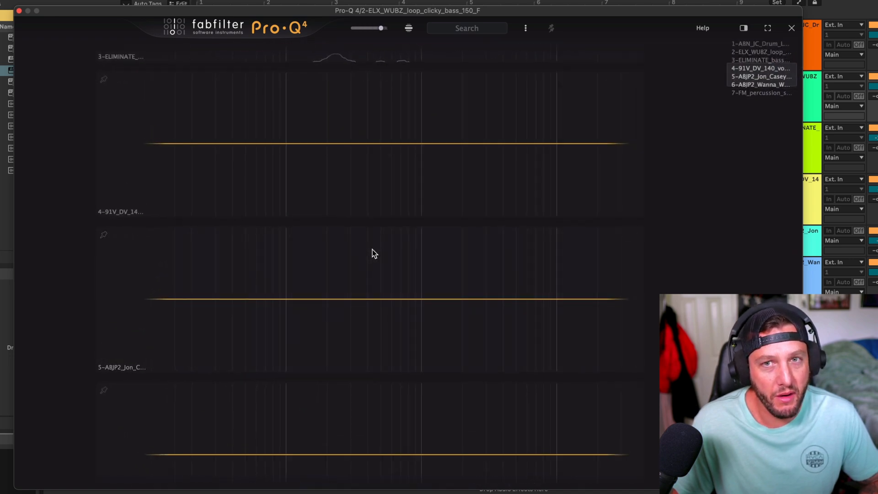
Scroll through the instance overview of the seven tracks' Pro-Q 4 EQs
{"action": "scroll", "scroll_direction": "down", "scroll_amount": 3}
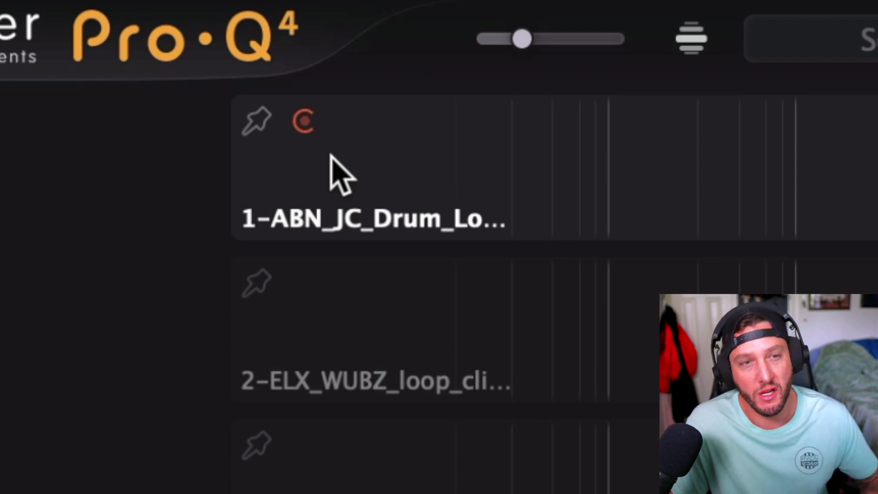
{"action": "mouse_move", "coordinate": [310, 140]}
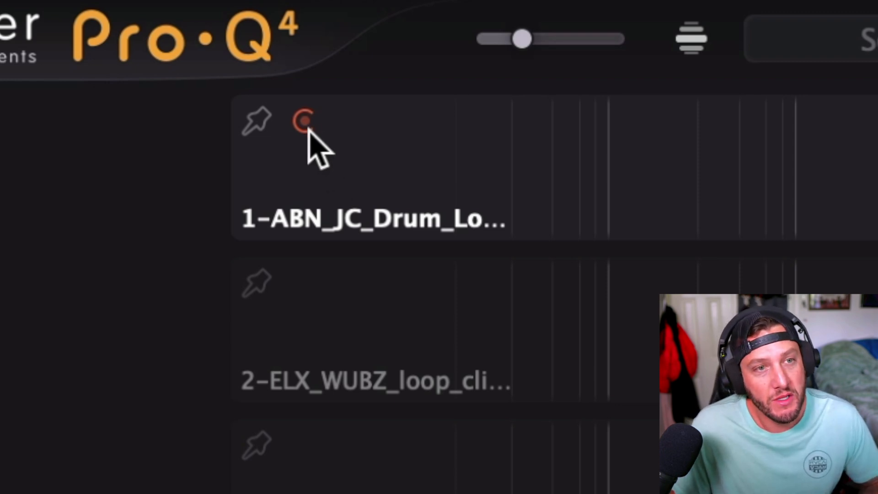
{"action": "left_click", "coordinate": [302, 121]}
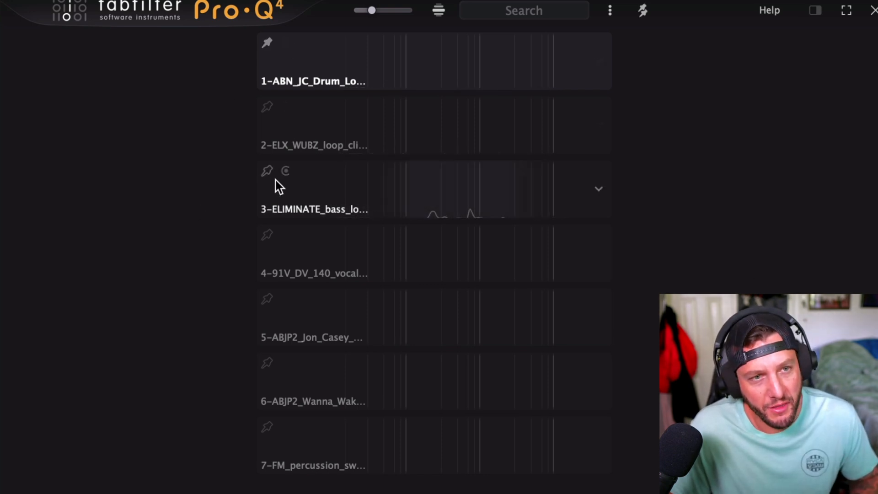
{"action": "mouse_move", "coordinate": [268, 172]}
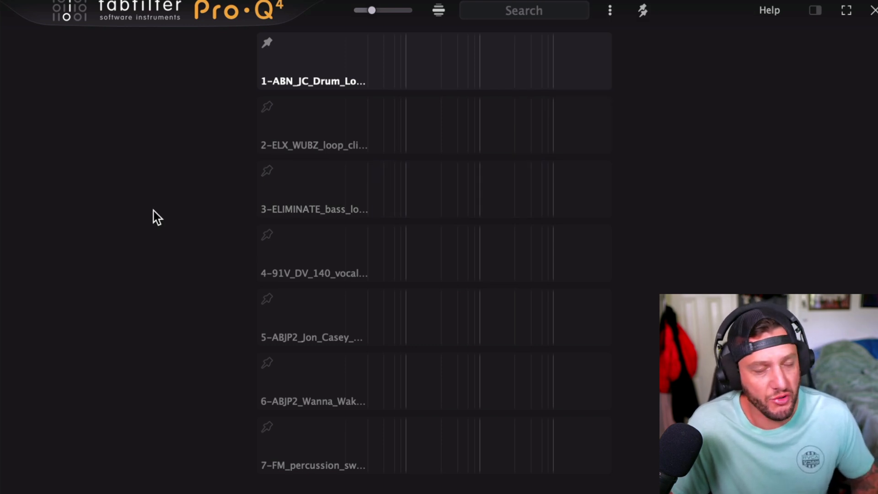
{"action": "mouse_move", "coordinate": [246, 116]}
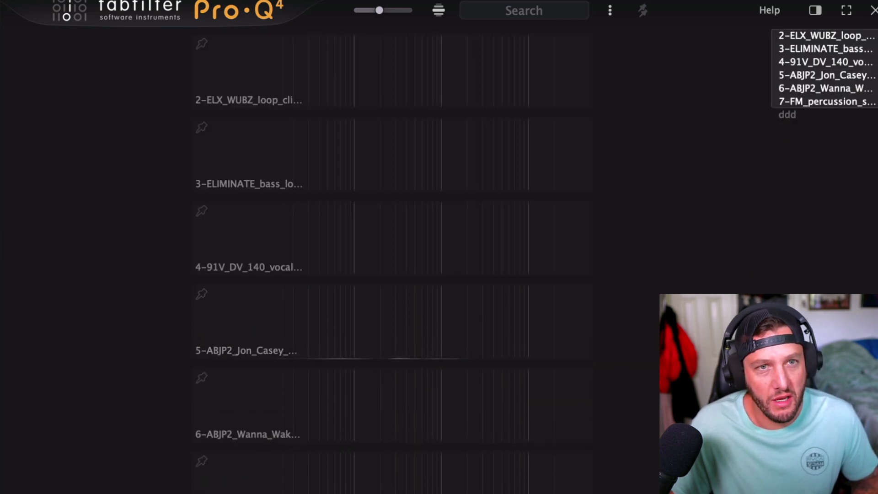
Scroll the compact instance list, expand the vocal instance and bring up its boost band's options
{"action": "scroll", "scroll_direction": "down", "scroll_amount": 3}
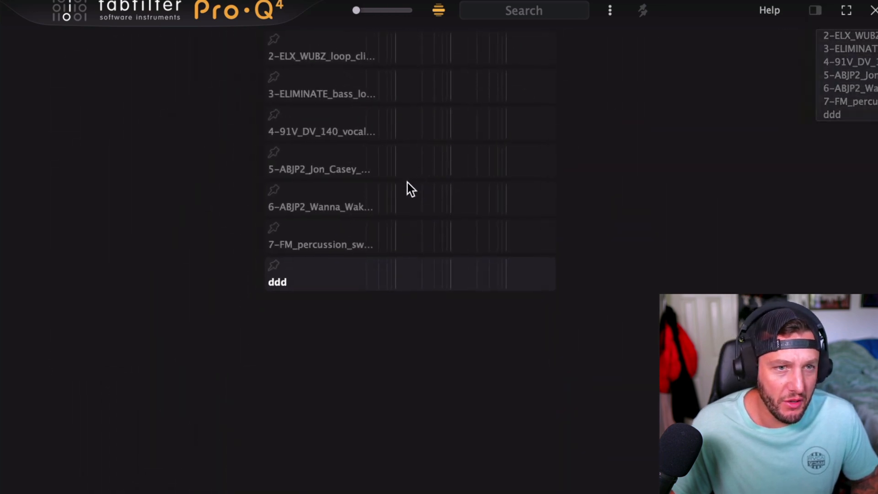
{"action": "left_click", "coordinate": [439, 165]}
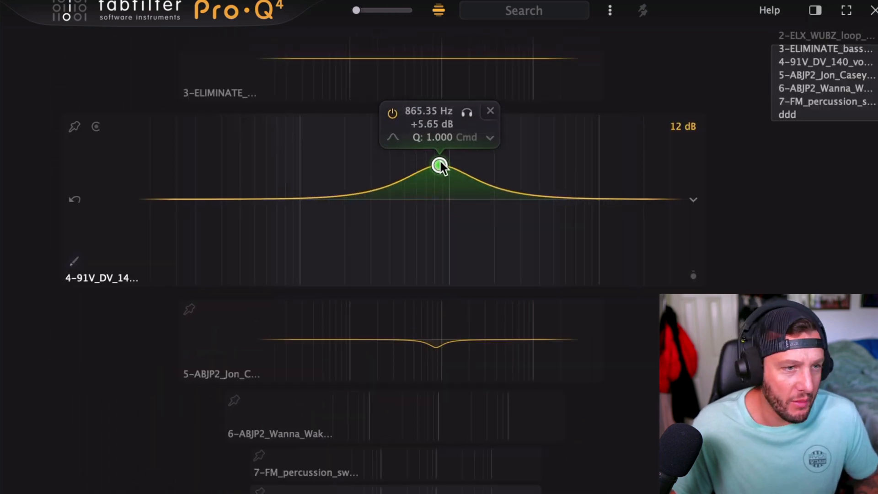
{"action": "right_click", "coordinate": [437, 166]}
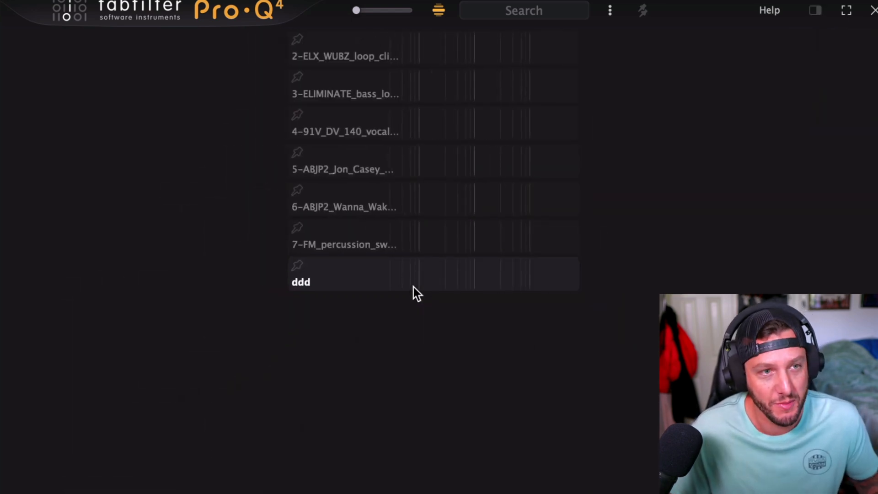
{"action": "mouse_move", "coordinate": [547, 173]}
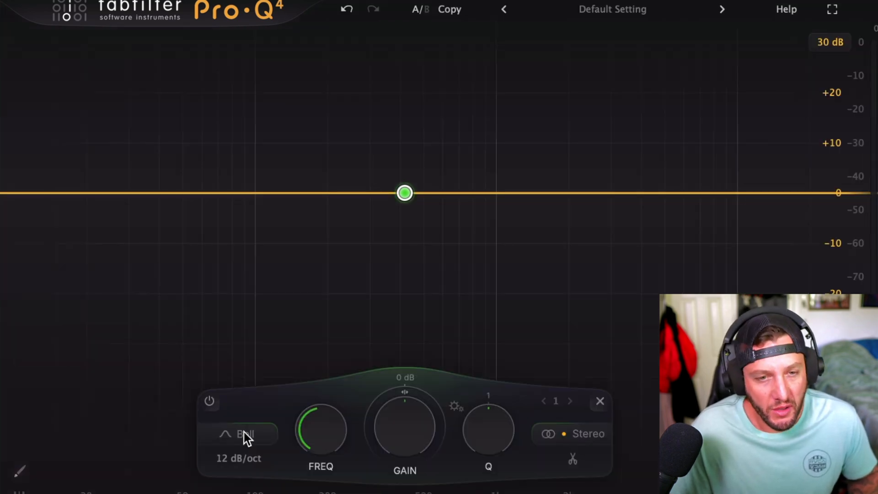
Change the default bell band into an All Pass shape, then reopen the shape list
{"action": "left_click", "coordinate": [240, 433]}
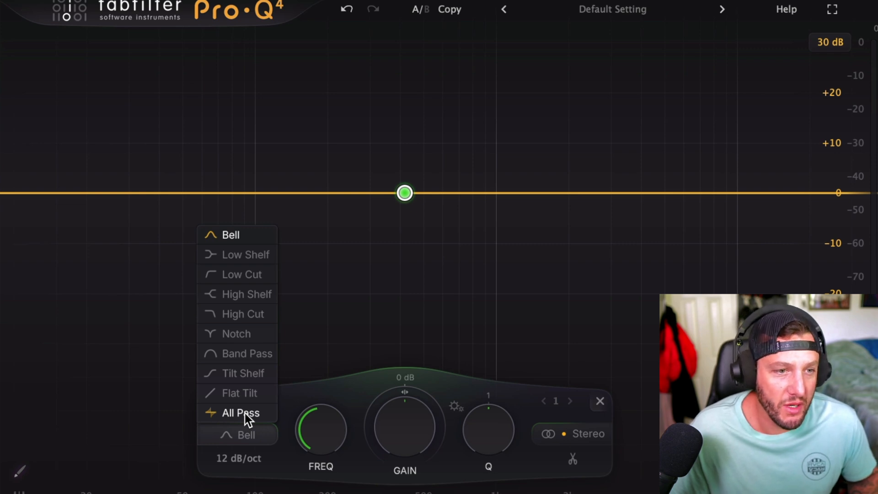
{"action": "left_click", "coordinate": [241, 412]}
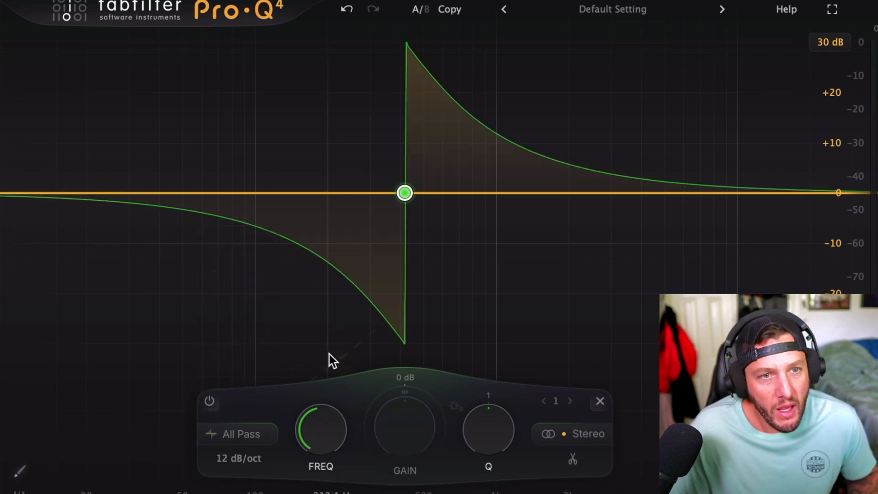
{"action": "mouse_move", "coordinate": [275, 314]}
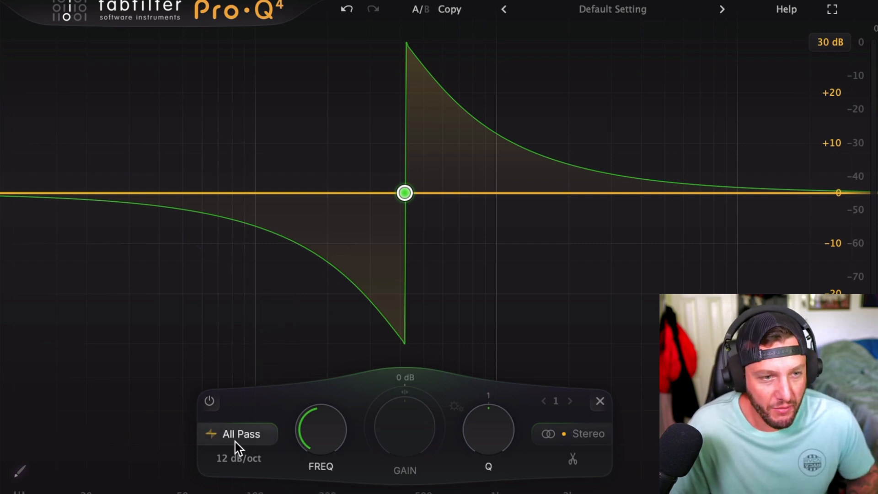
{"action": "left_click", "coordinate": [241, 433]}
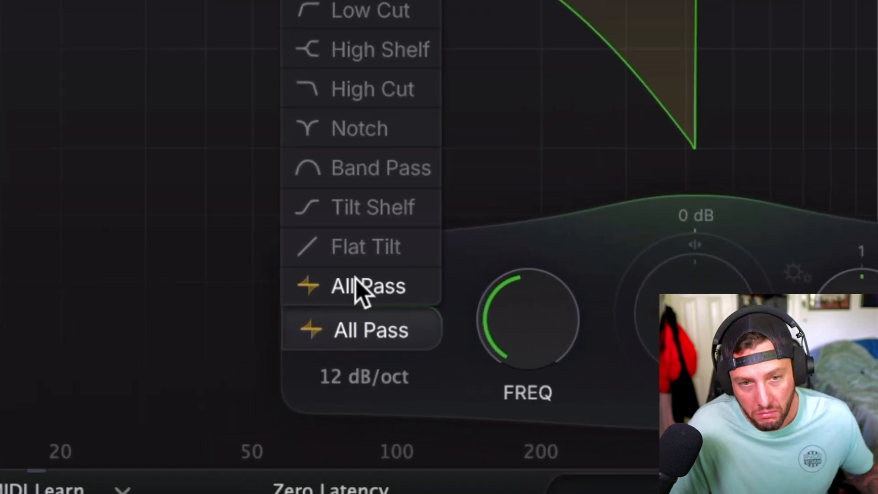